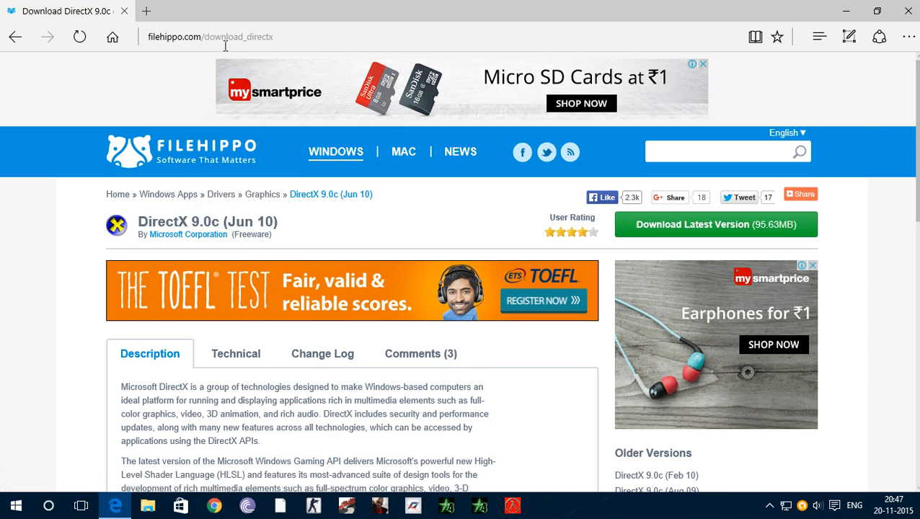
mouse_move(147, 210)
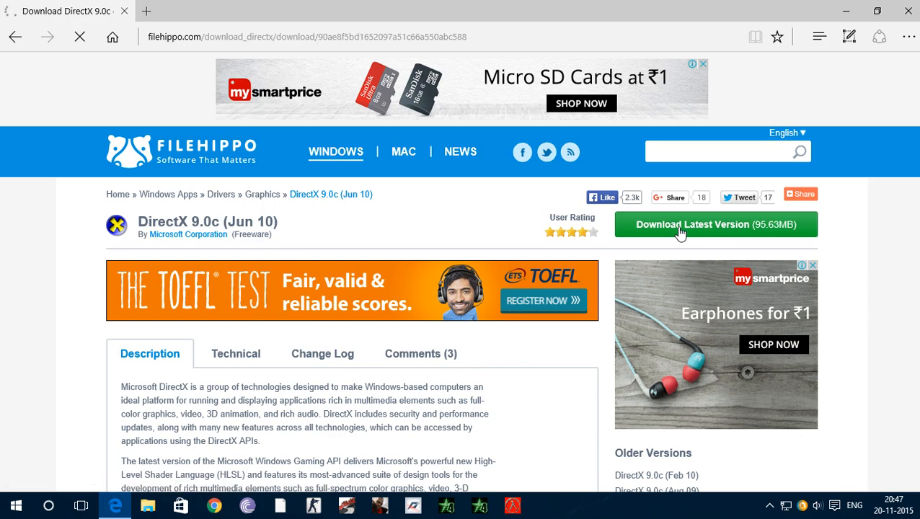
Step: Download the latest DirectX 9.0c (Jun 10) package from FileHippo
left_click(715, 225)
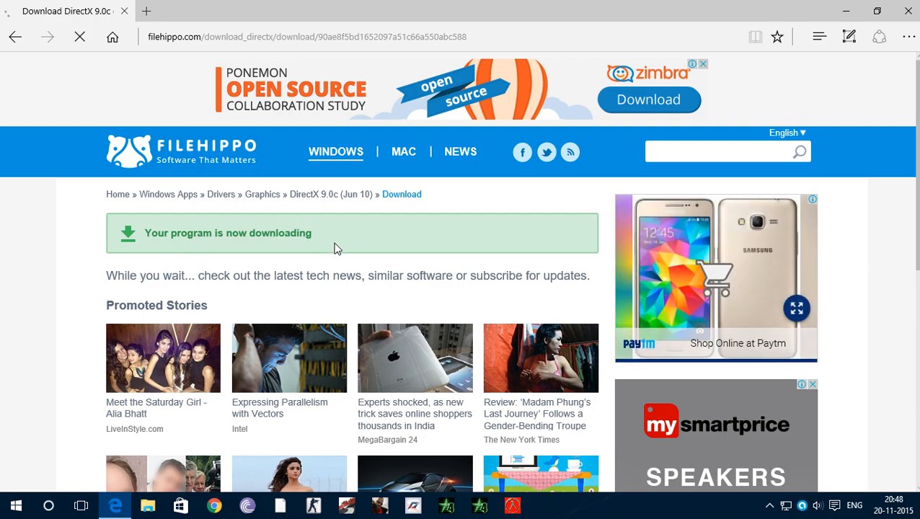
mouse_move(388, 302)
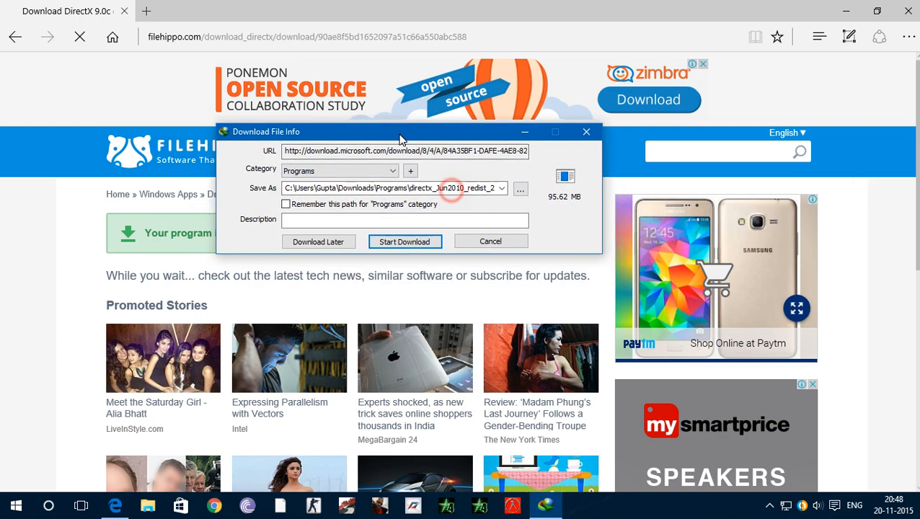
left_click(405, 242)
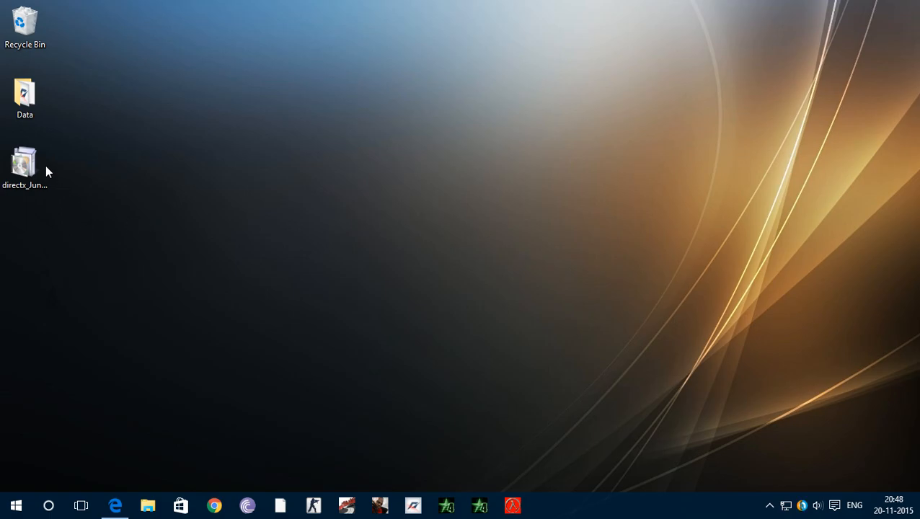
Step: Add a new desktop folder and name it 'directx'
left_click(24, 166)
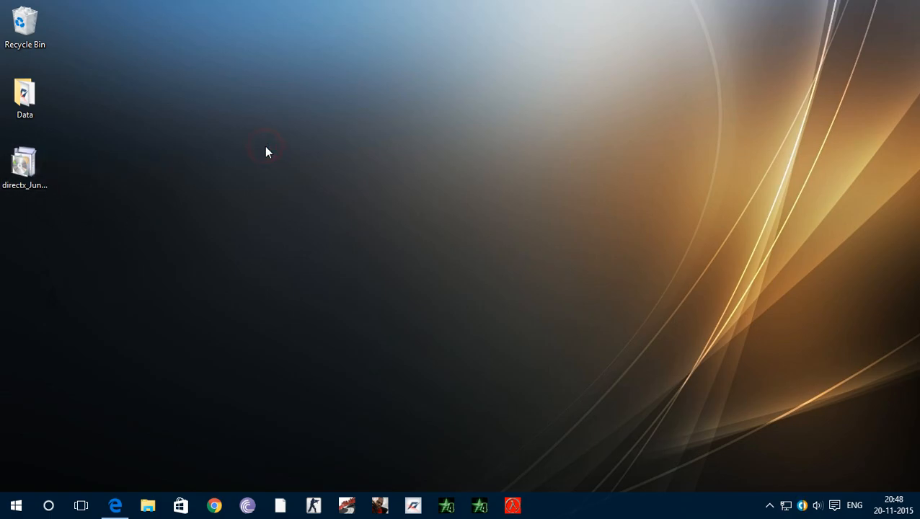
right_click(267, 151)
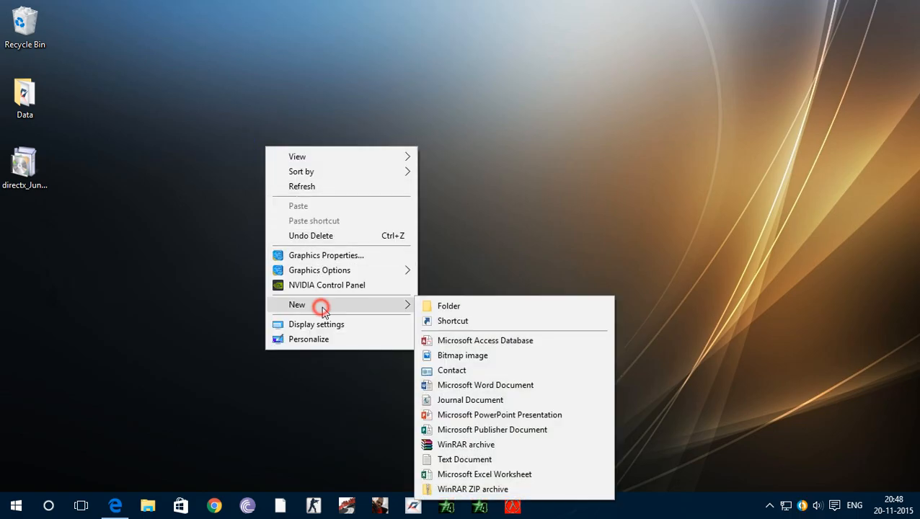
left_click(448, 306)
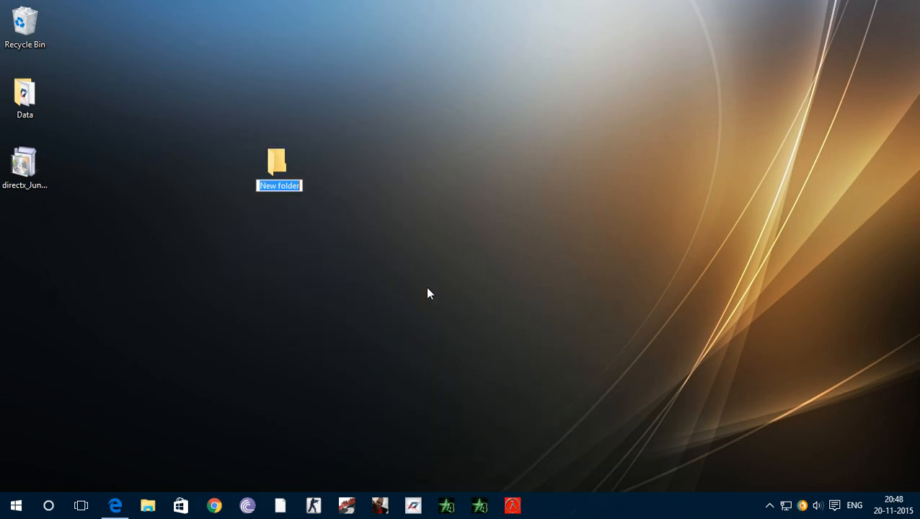
type("directx")
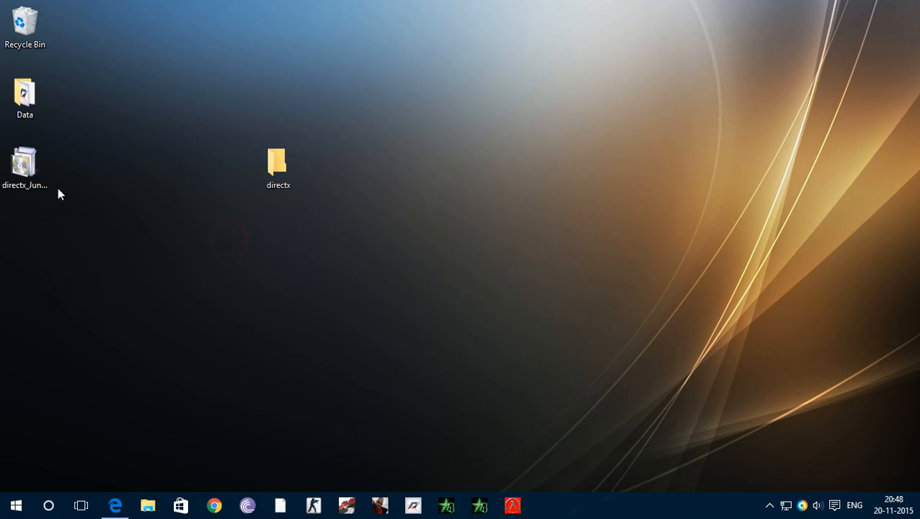
Step: Run the DirectX package and accept its license agreement
double_click(25, 162)
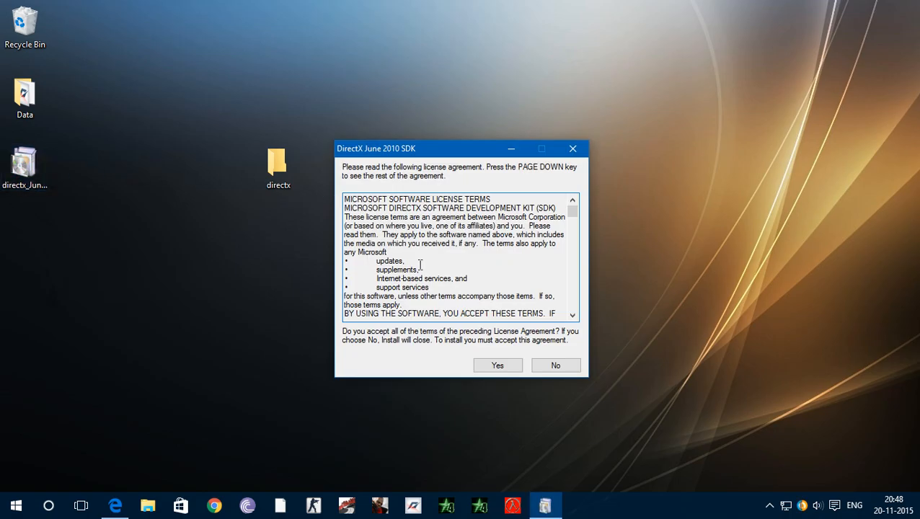
left_click(496, 365)
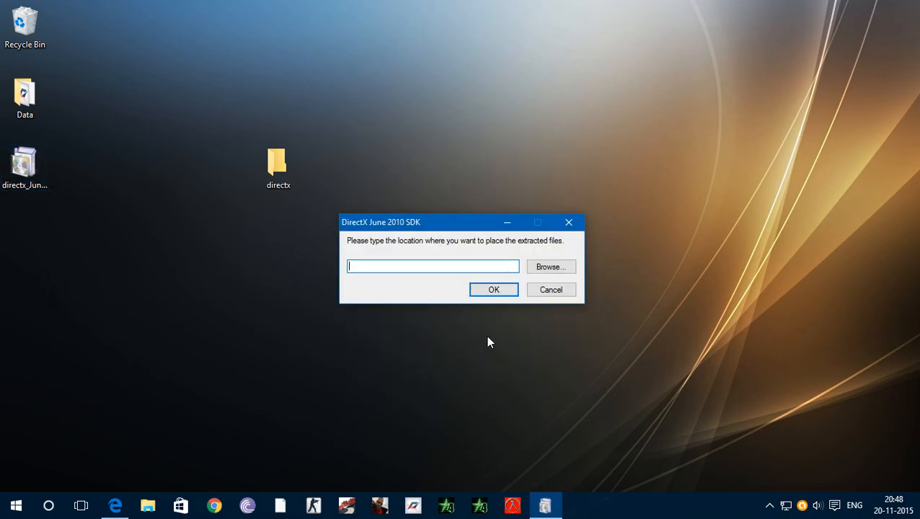
left_click_drag(425, 222, 515, 162)
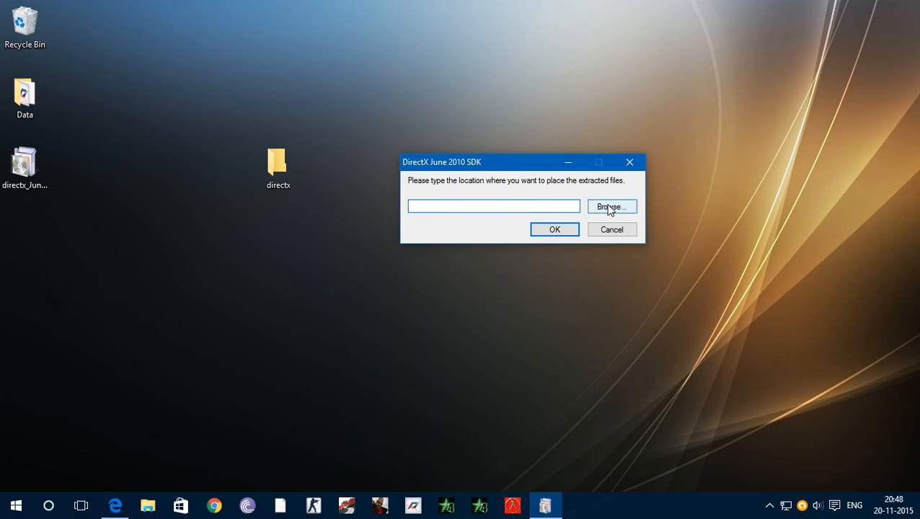
Step: Extract the package files into Desktop > directx
left_click(611, 207)
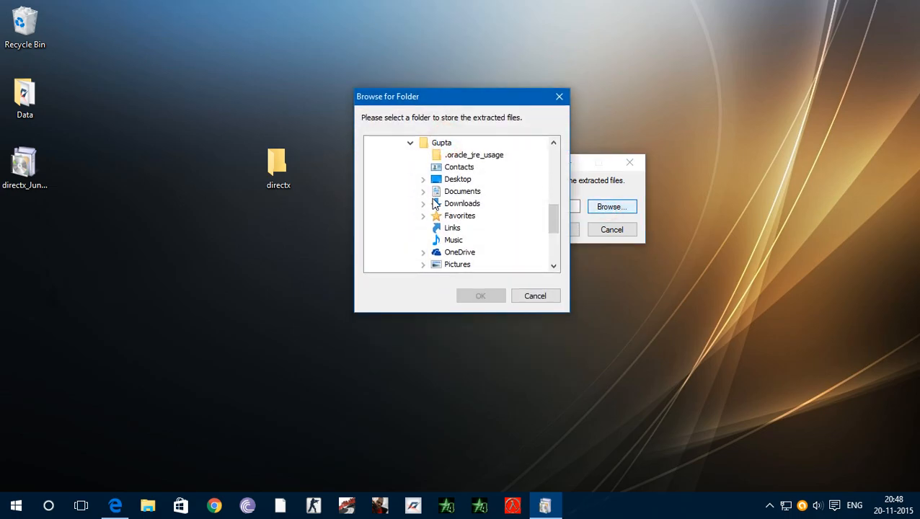
left_click(424, 179)
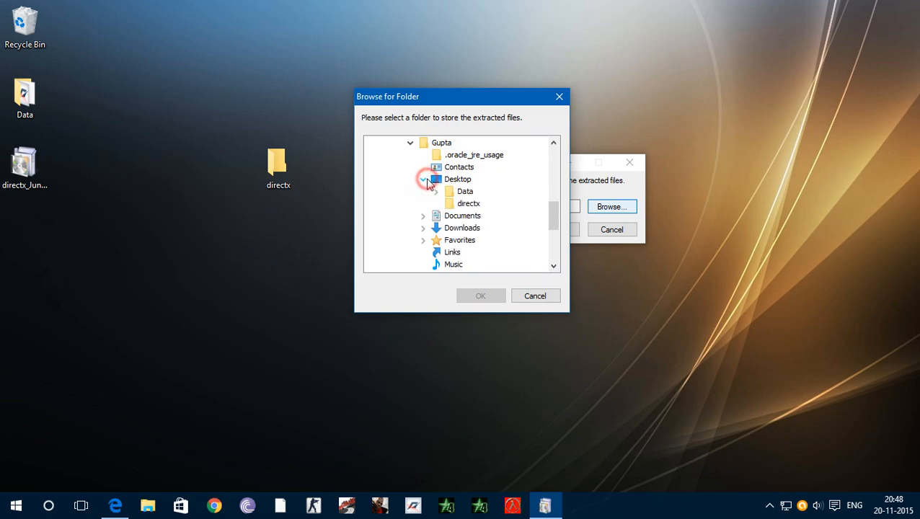
left_click(424, 179)
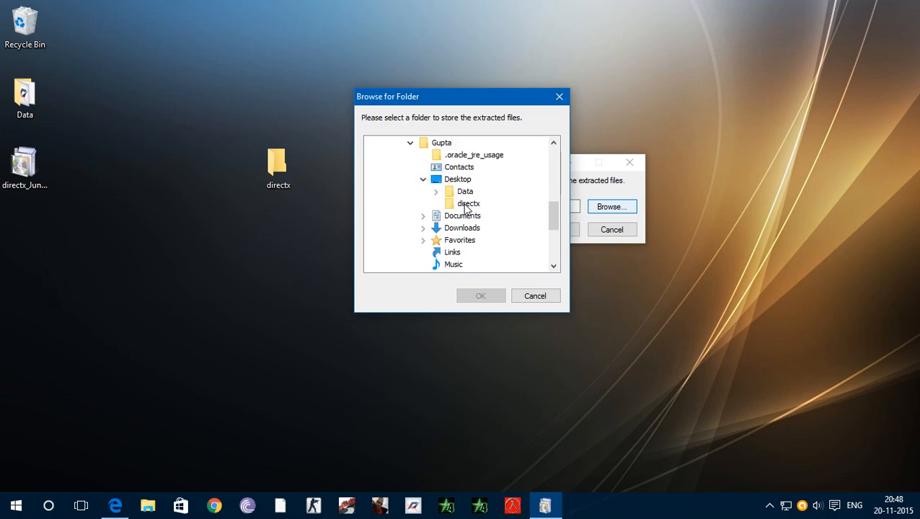
left_click(468, 203)
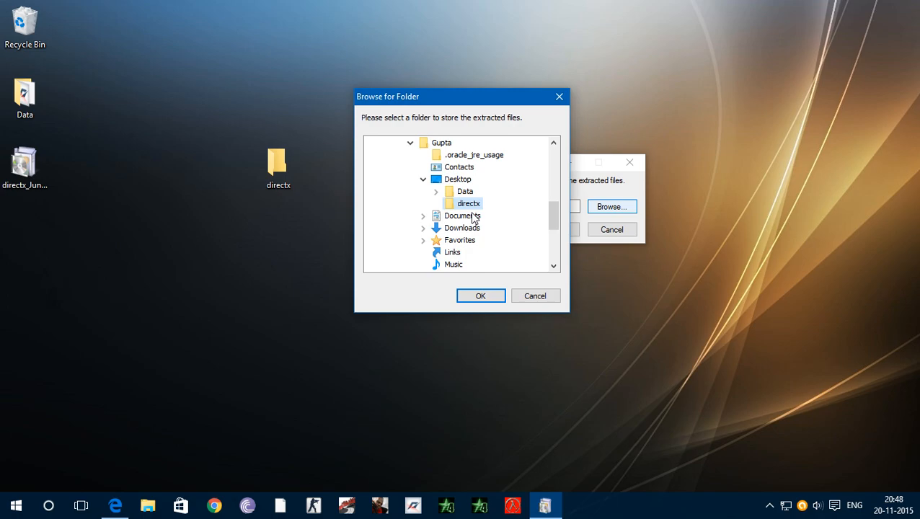
left_click(480, 296)
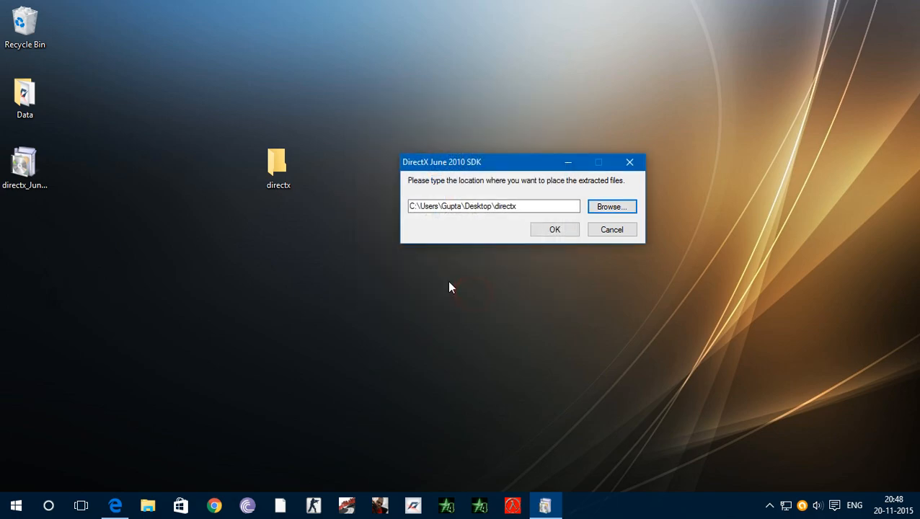
left_click(555, 230)
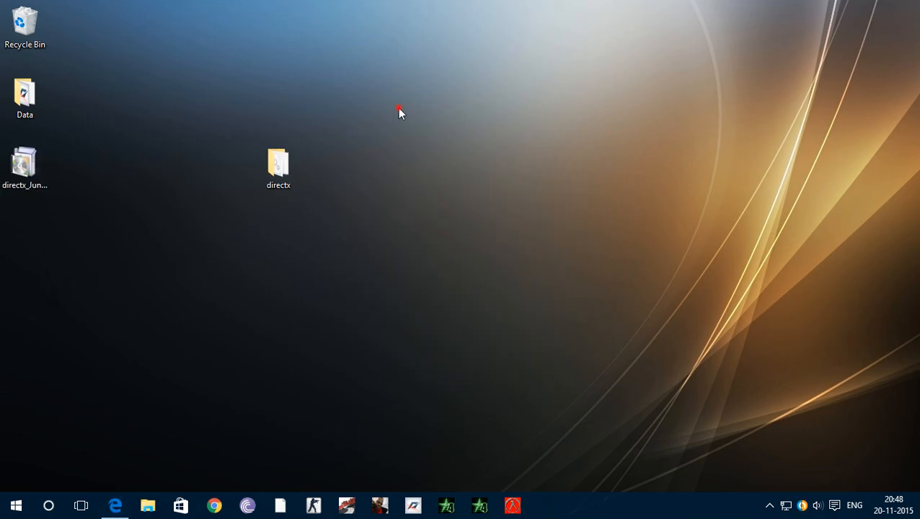
Step: Open the directx folder and select the DXSETUP application
left_click(278, 166)
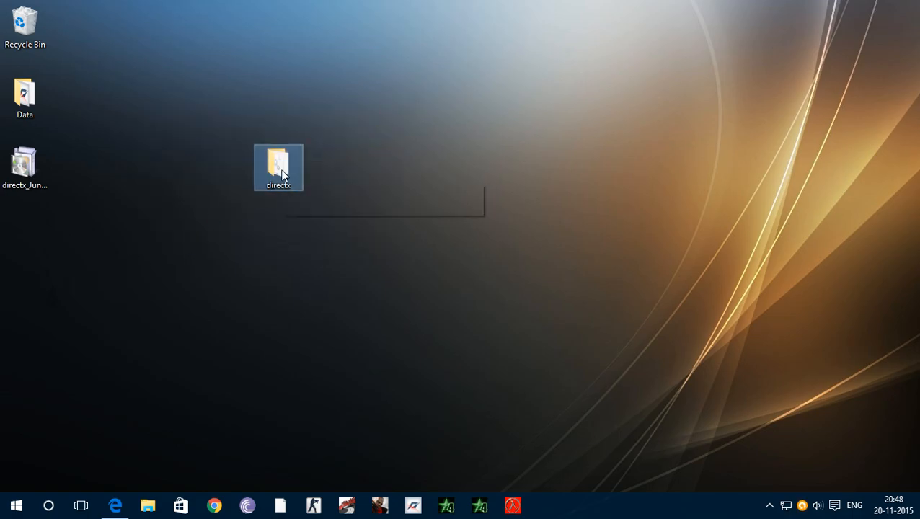
double_click(278, 167)
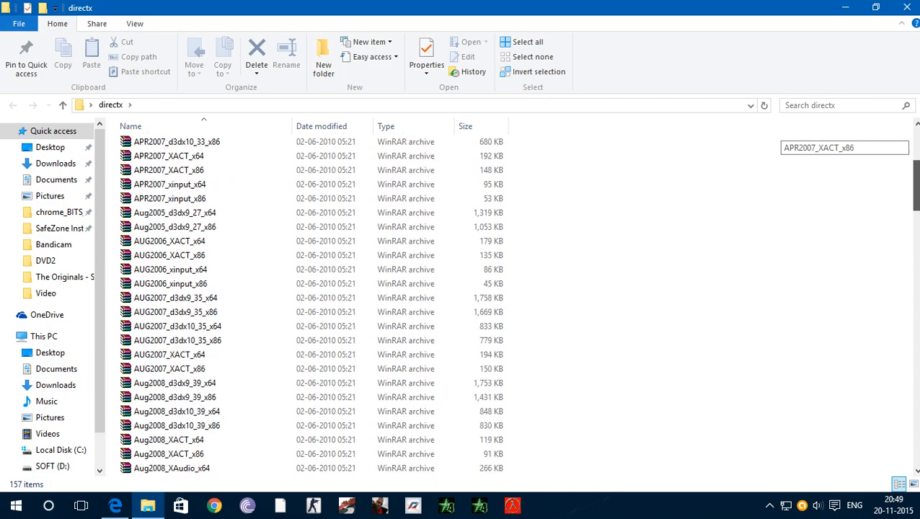
scroll("down", 3)
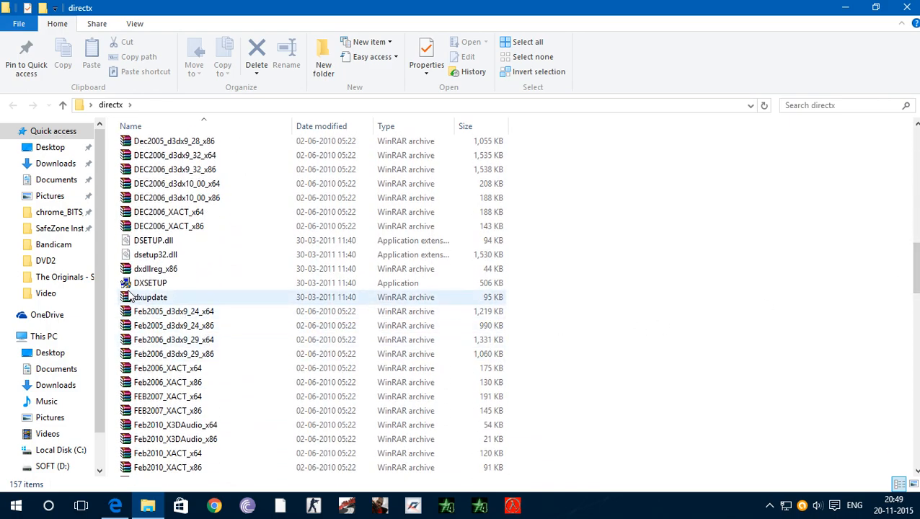
left_click(150, 282)
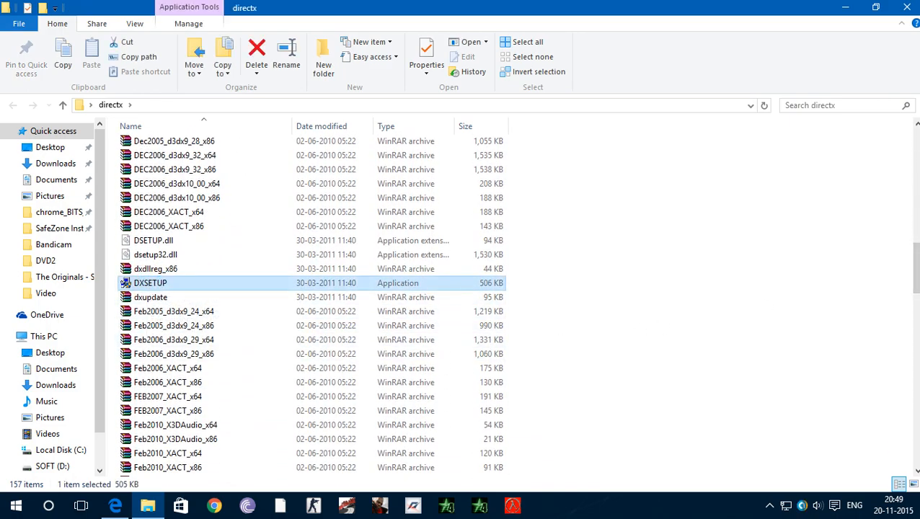
Step: Launch DXSETUP, accept the agreement, and begin installing the runtime
double_click(150, 283)
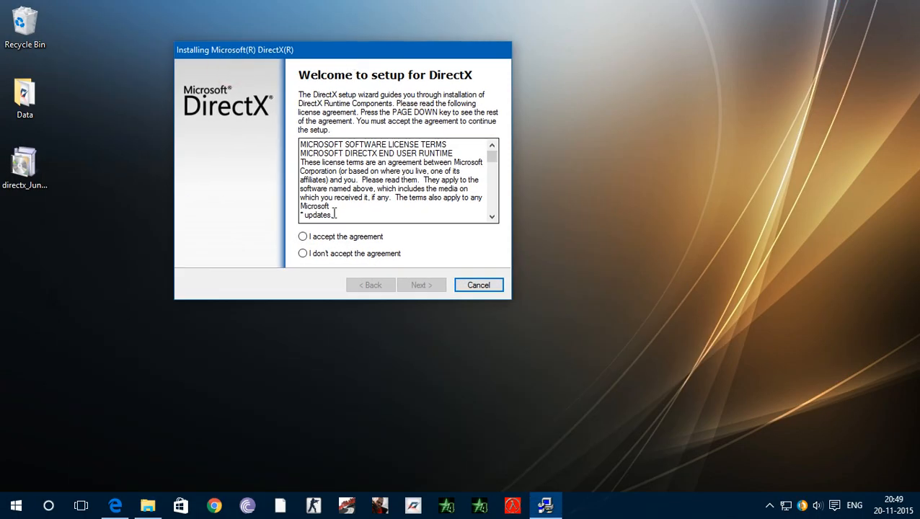
left_click(302, 236)
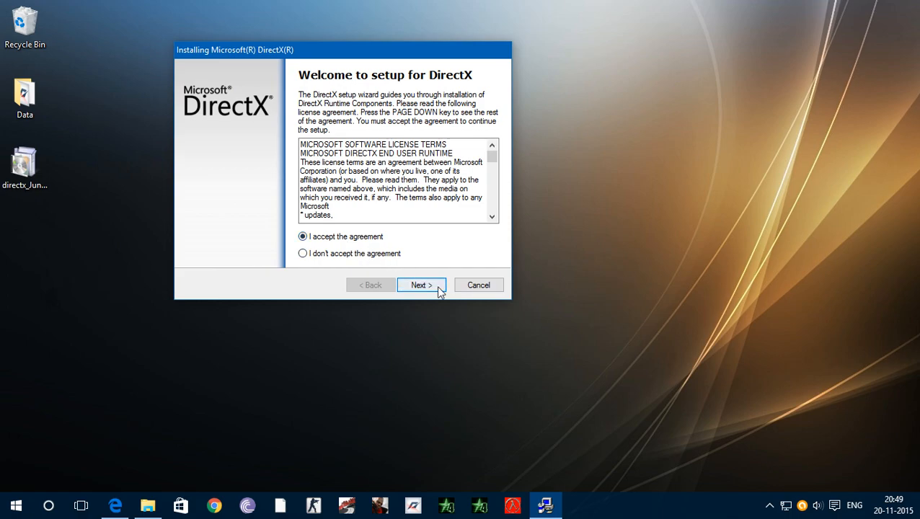
left_click(421, 285)
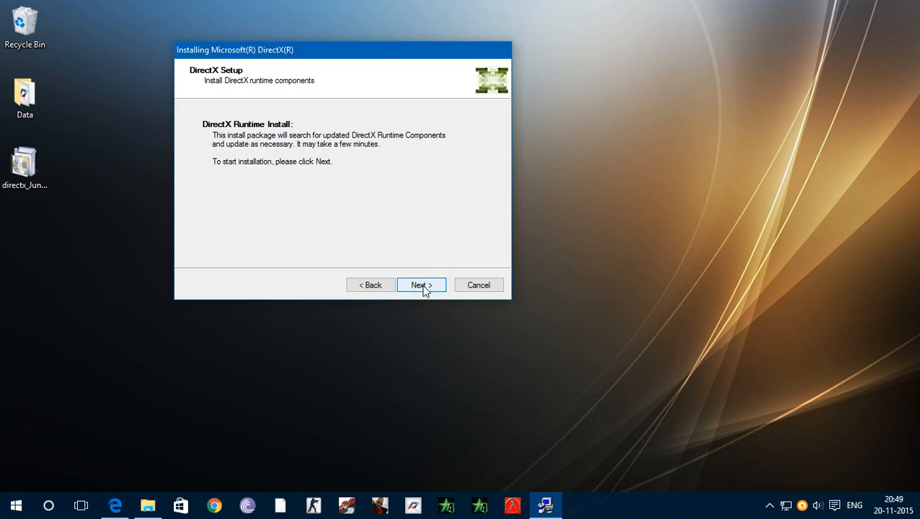
left_click(421, 285)
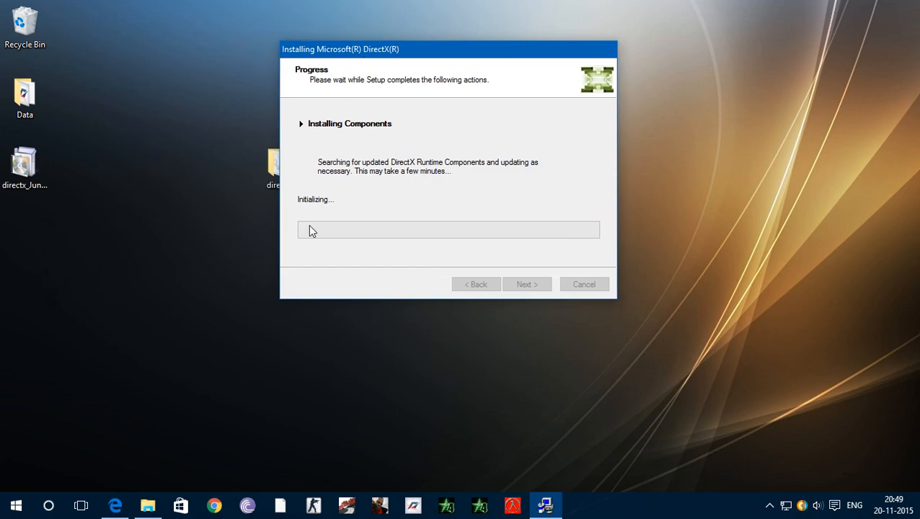
mouse_move(334, 210)
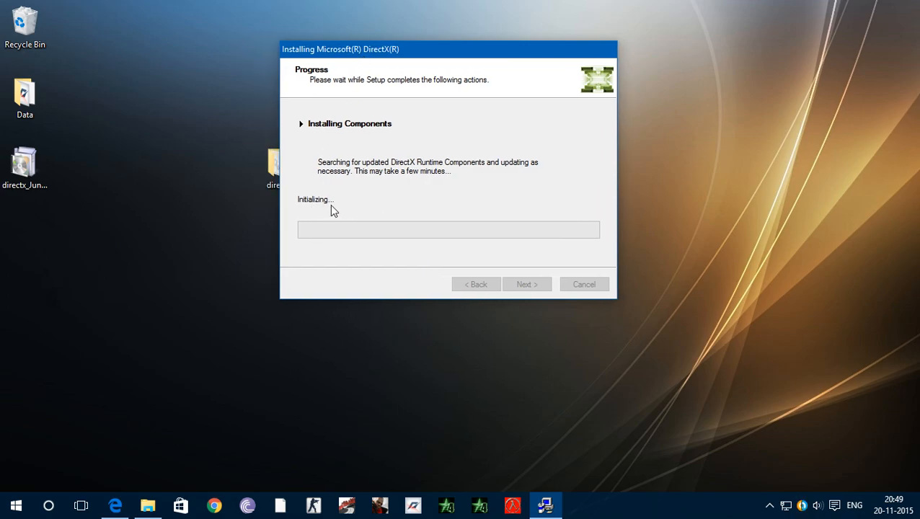
mouse_move(346, 214)
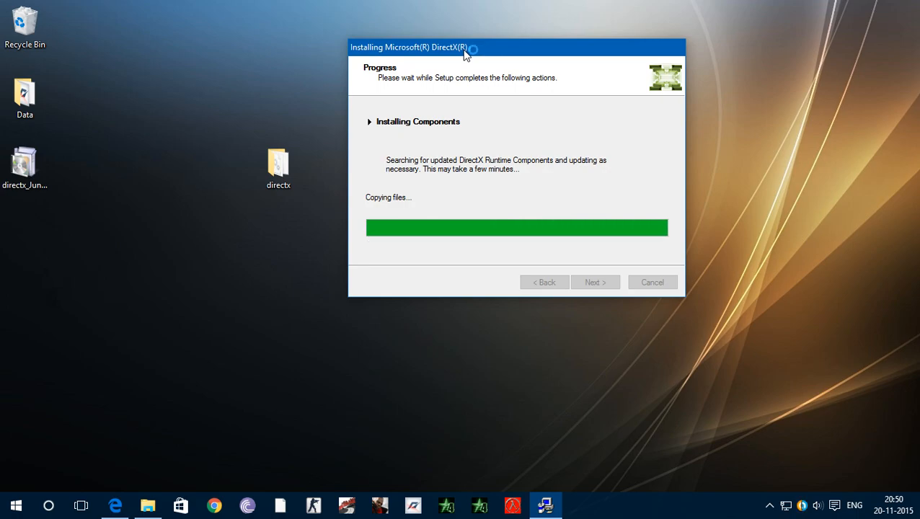
mouse_move(469, 67)
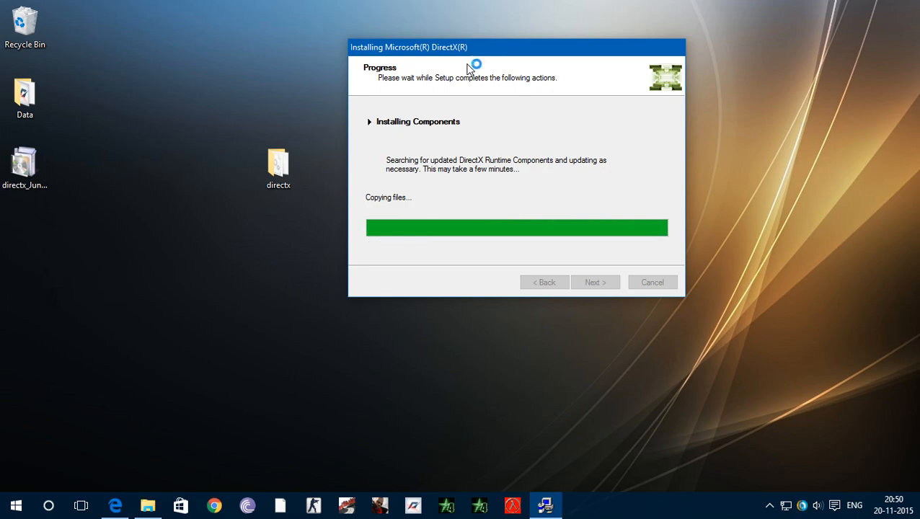